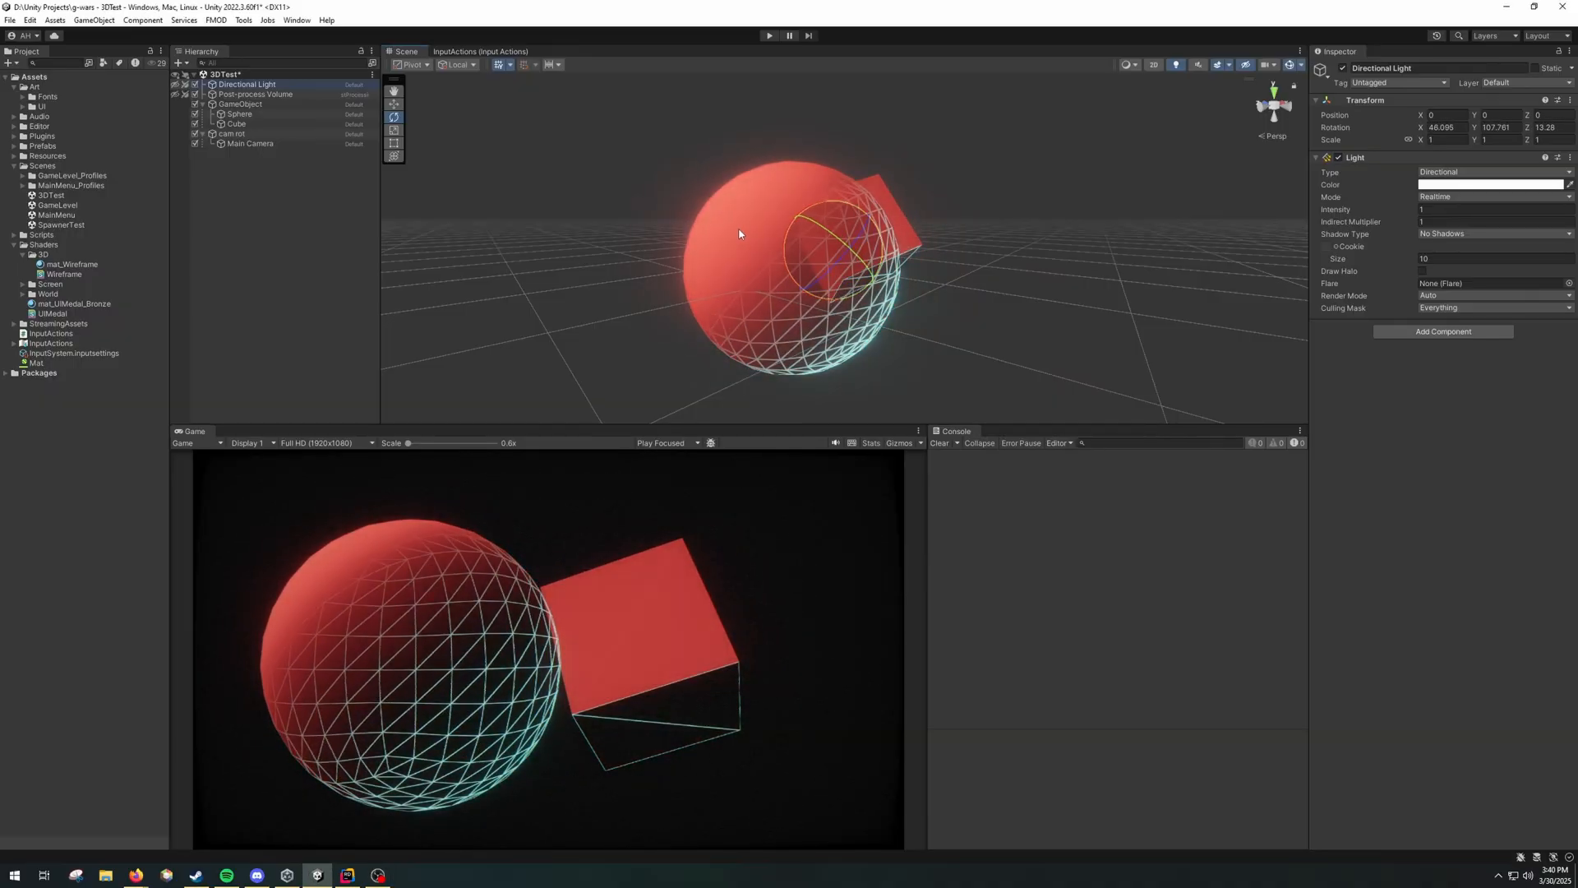
Run the GameLevel scene in play mode with the Game view maximized
click(767, 34)
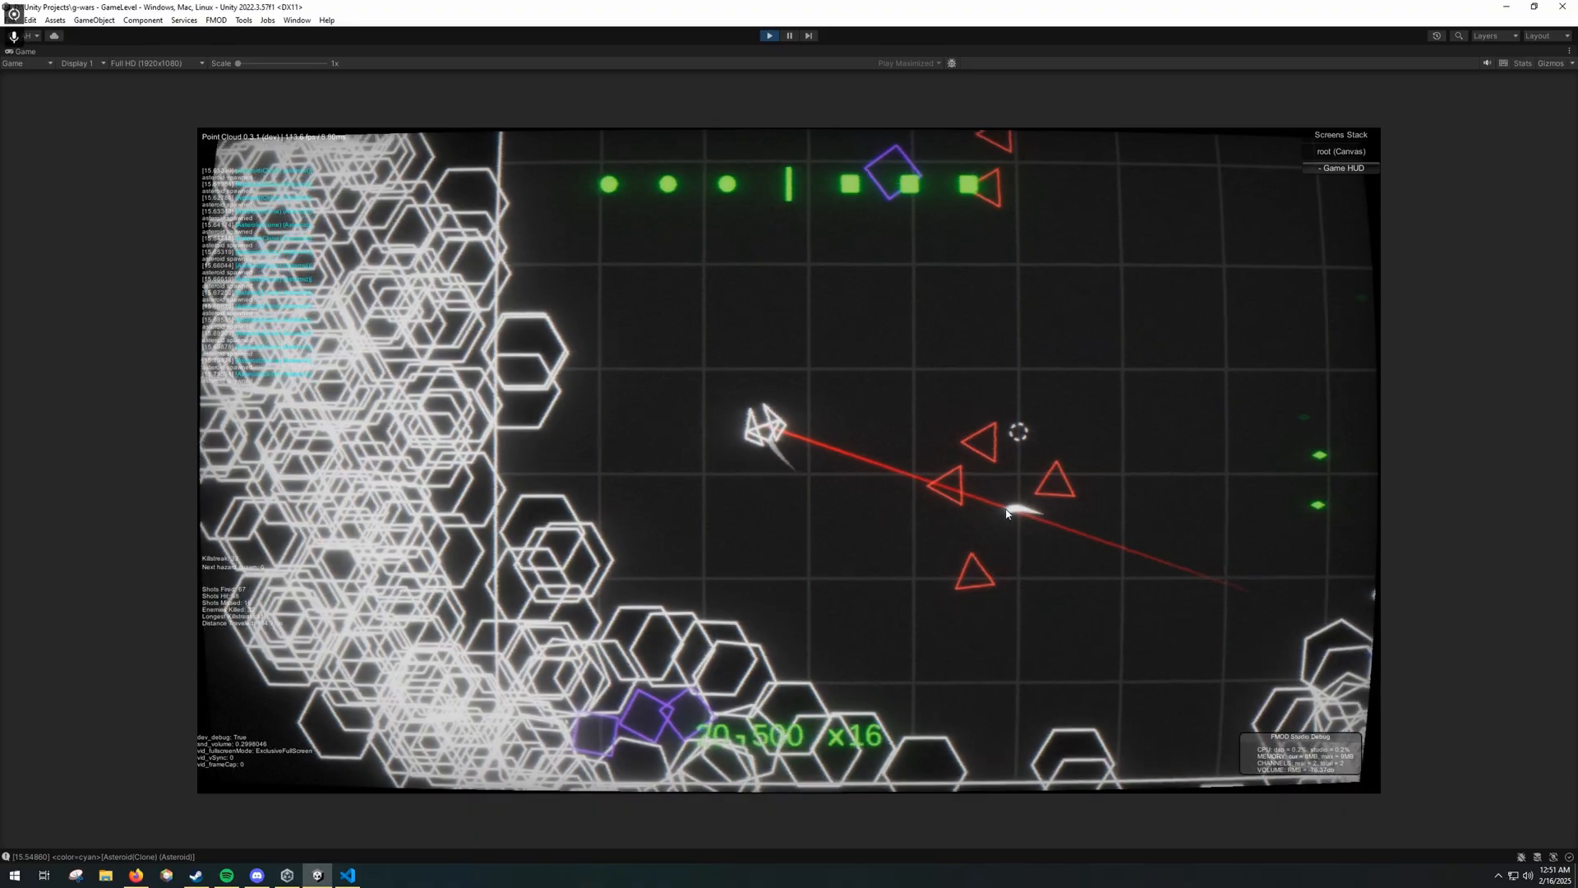